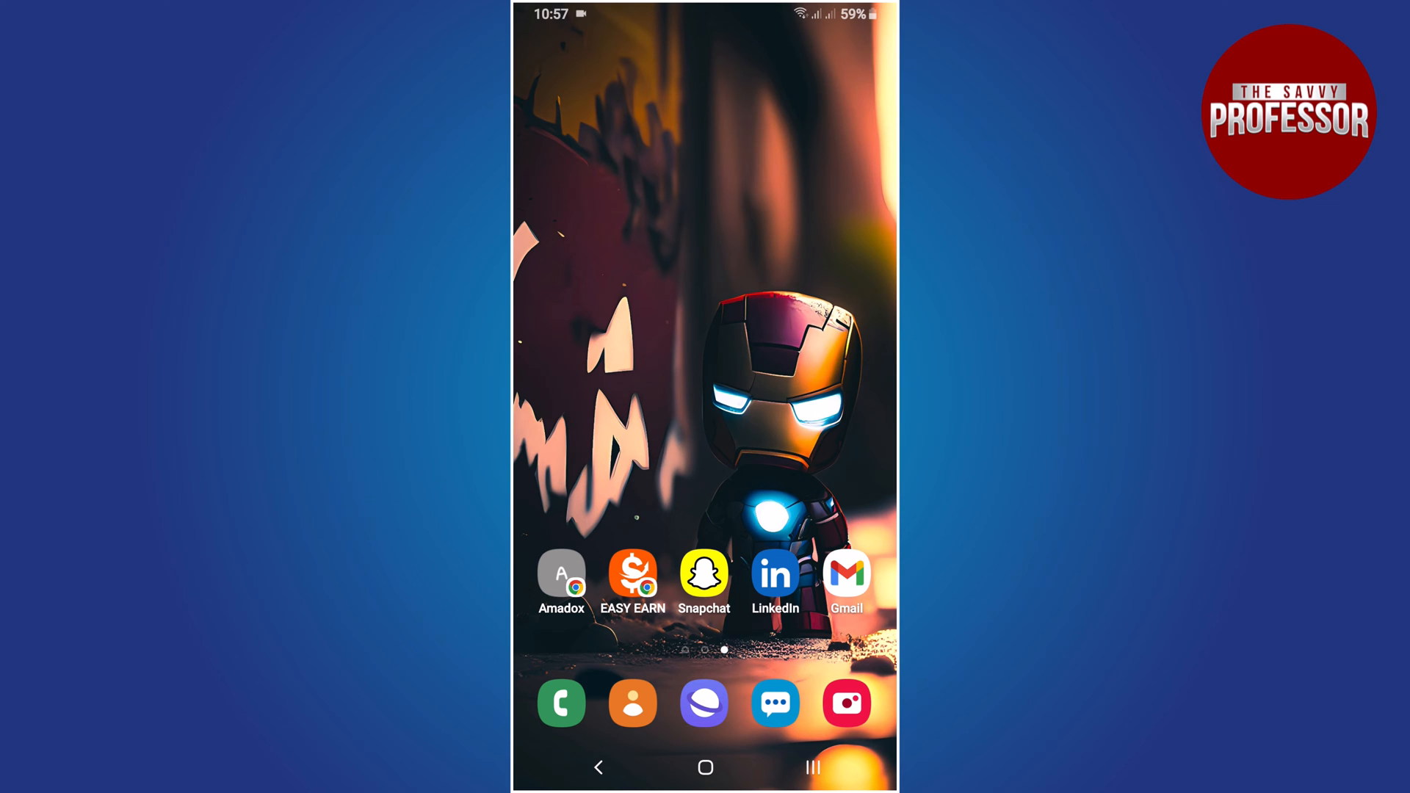
Launch the LinkedIn app from the Android home screen.
click(776, 574)
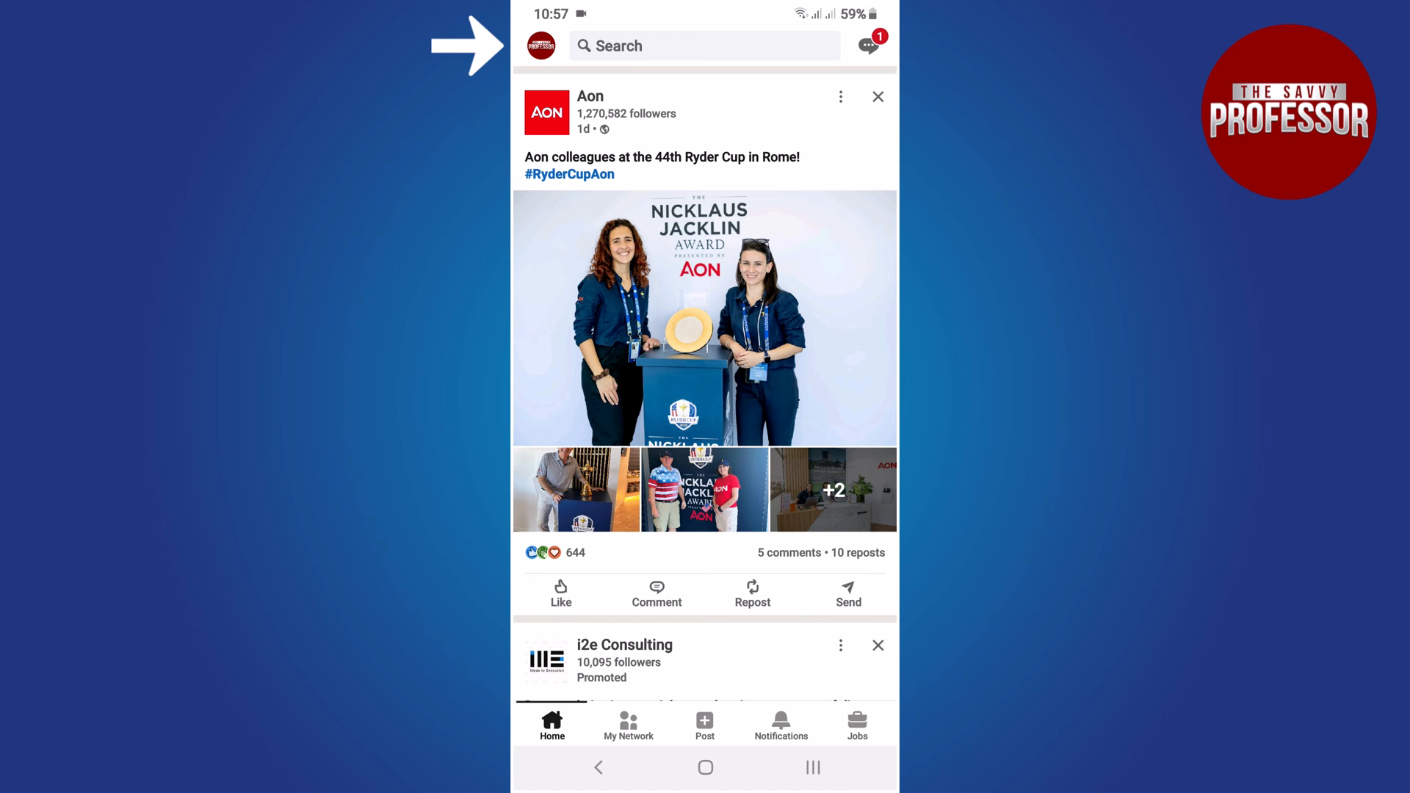
Go to your own profile page via the account side panel.
click(541, 46)
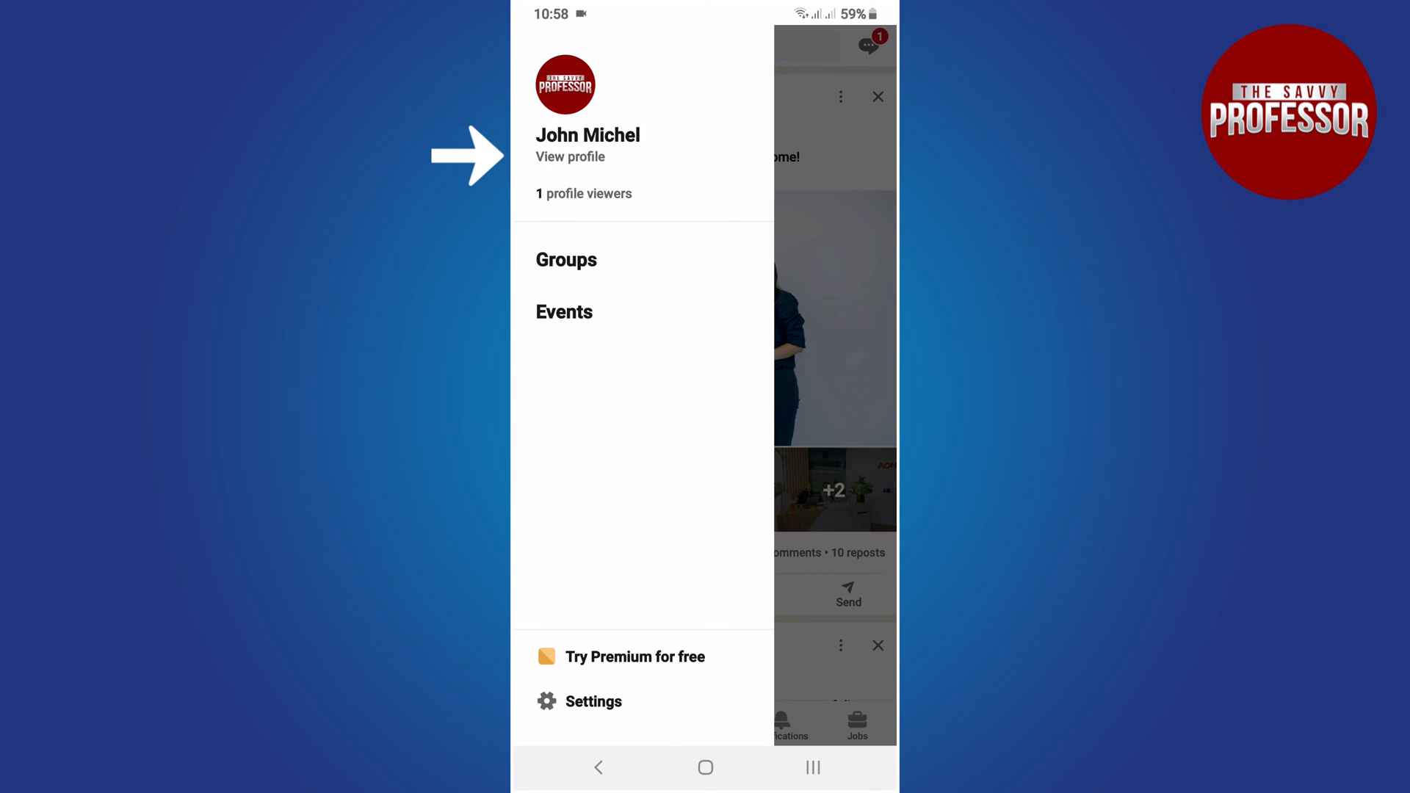
click(570, 156)
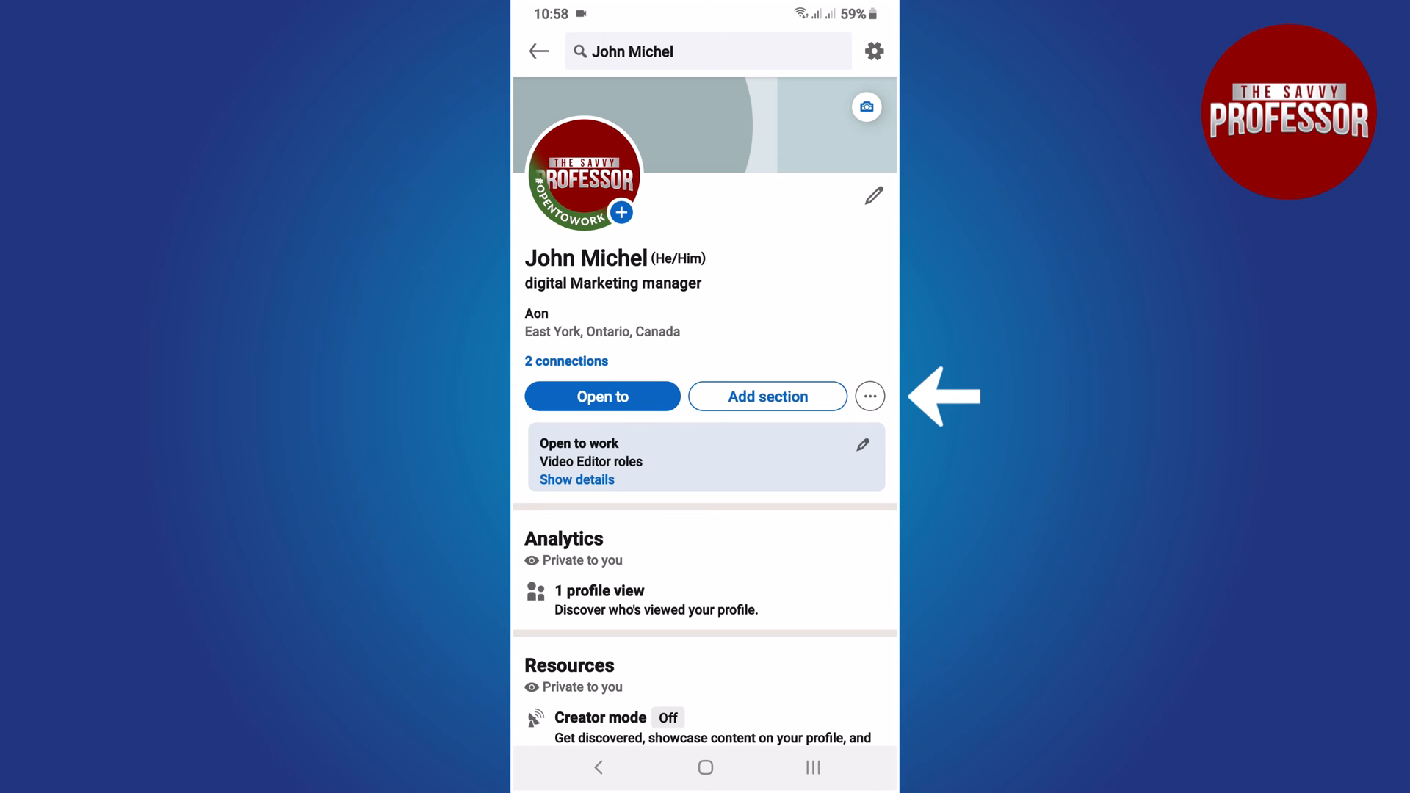
From the profile's add-section options, start a new language entry.
click(767, 396)
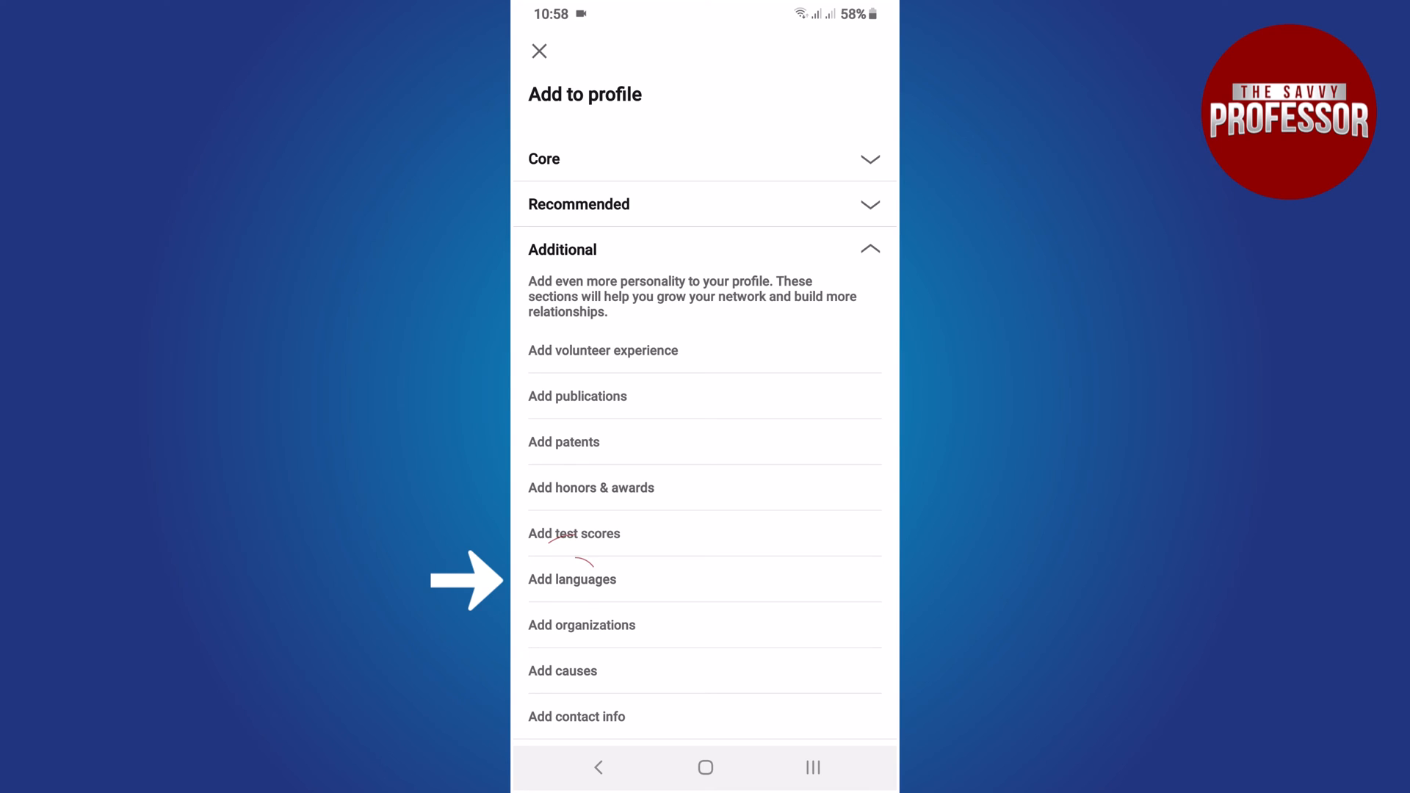
click(572, 580)
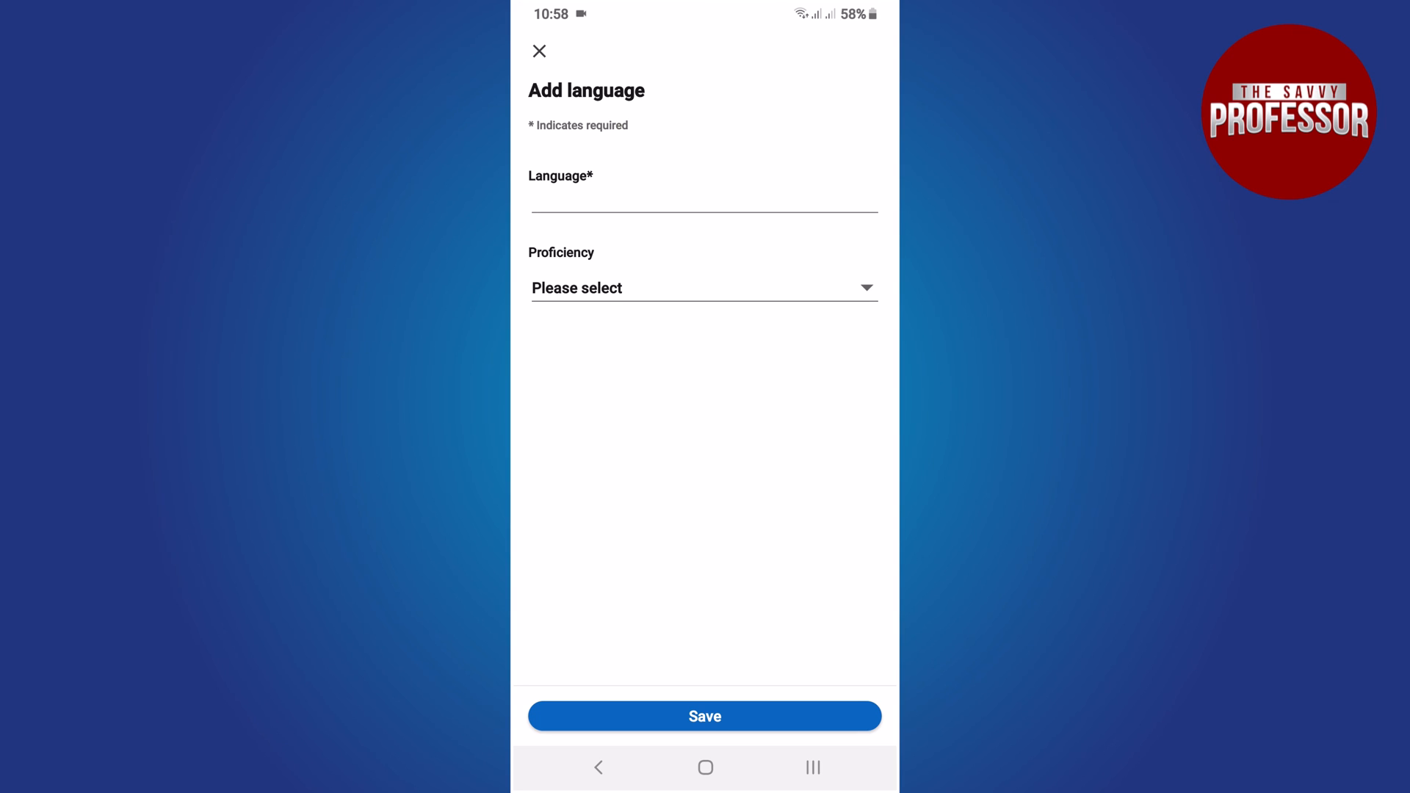
Save French at 'Full professional proficiency' and dismiss the confirmation.
text(French)
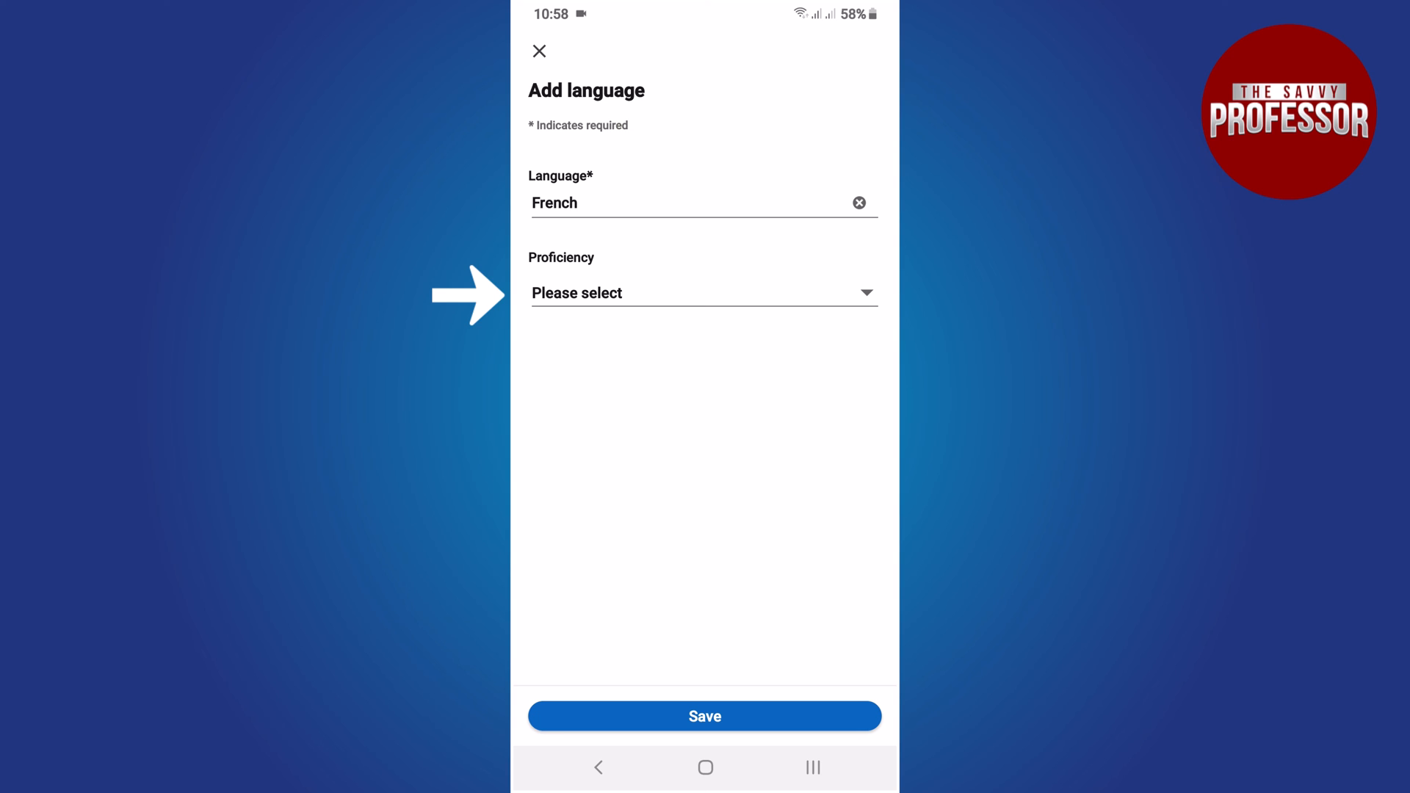
click(704, 293)
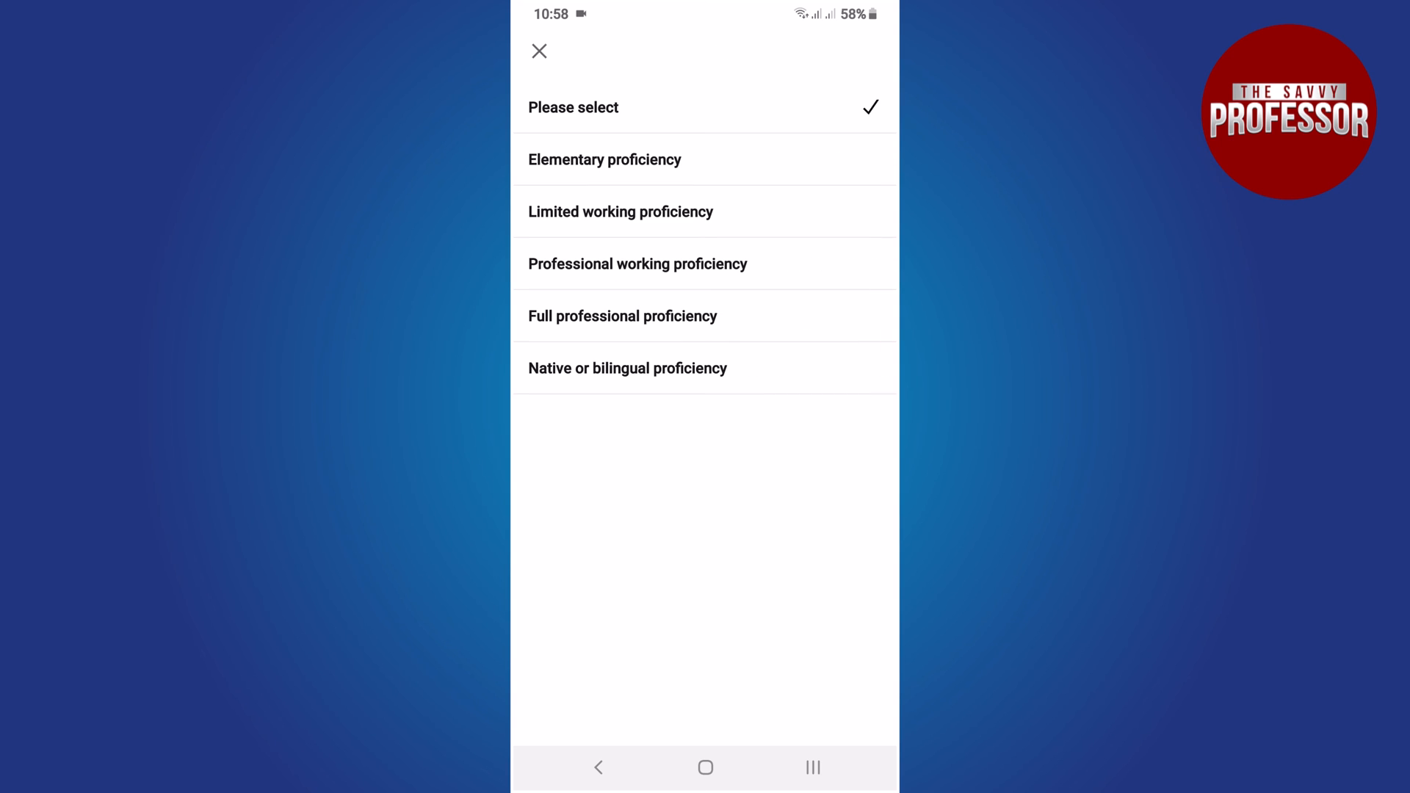
click(622, 316)
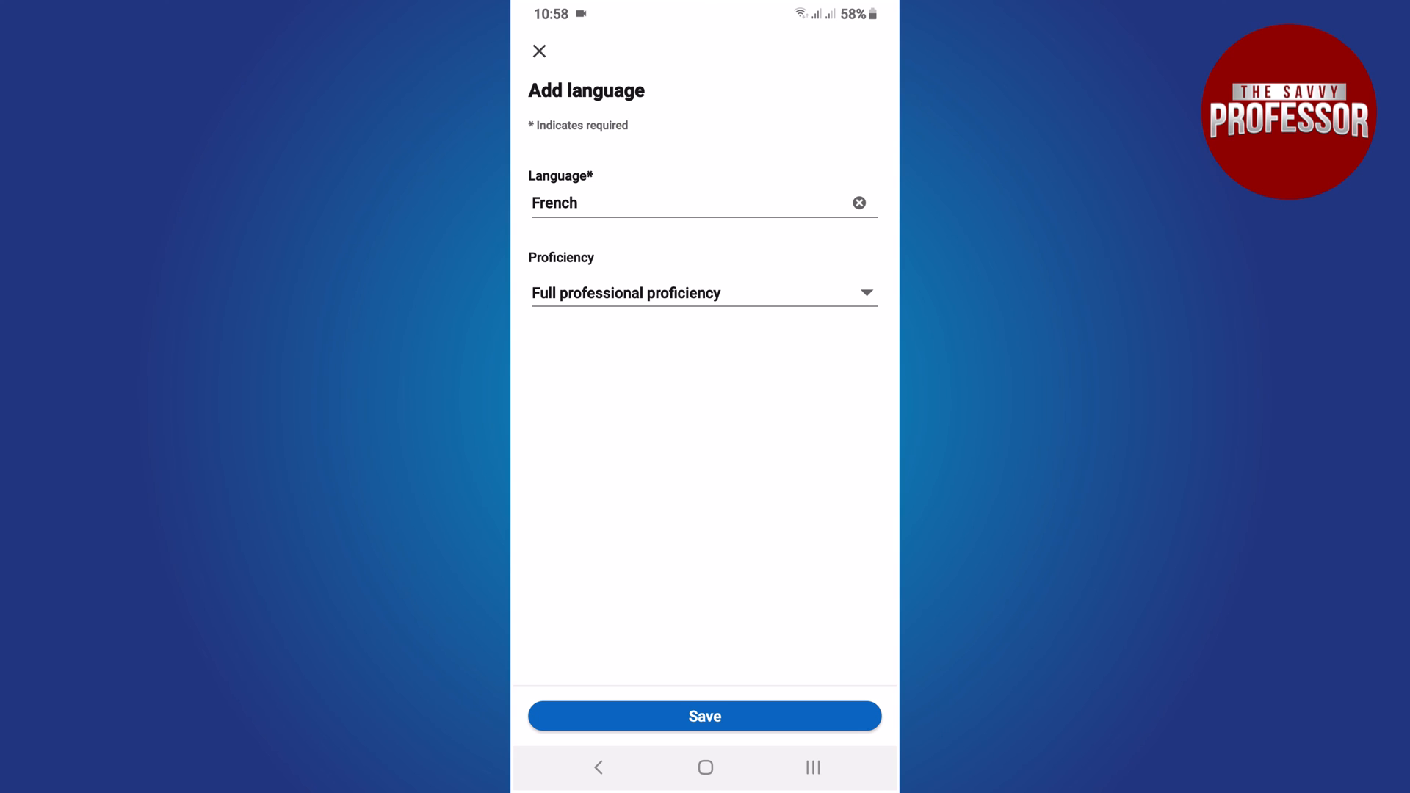
click(704, 716)
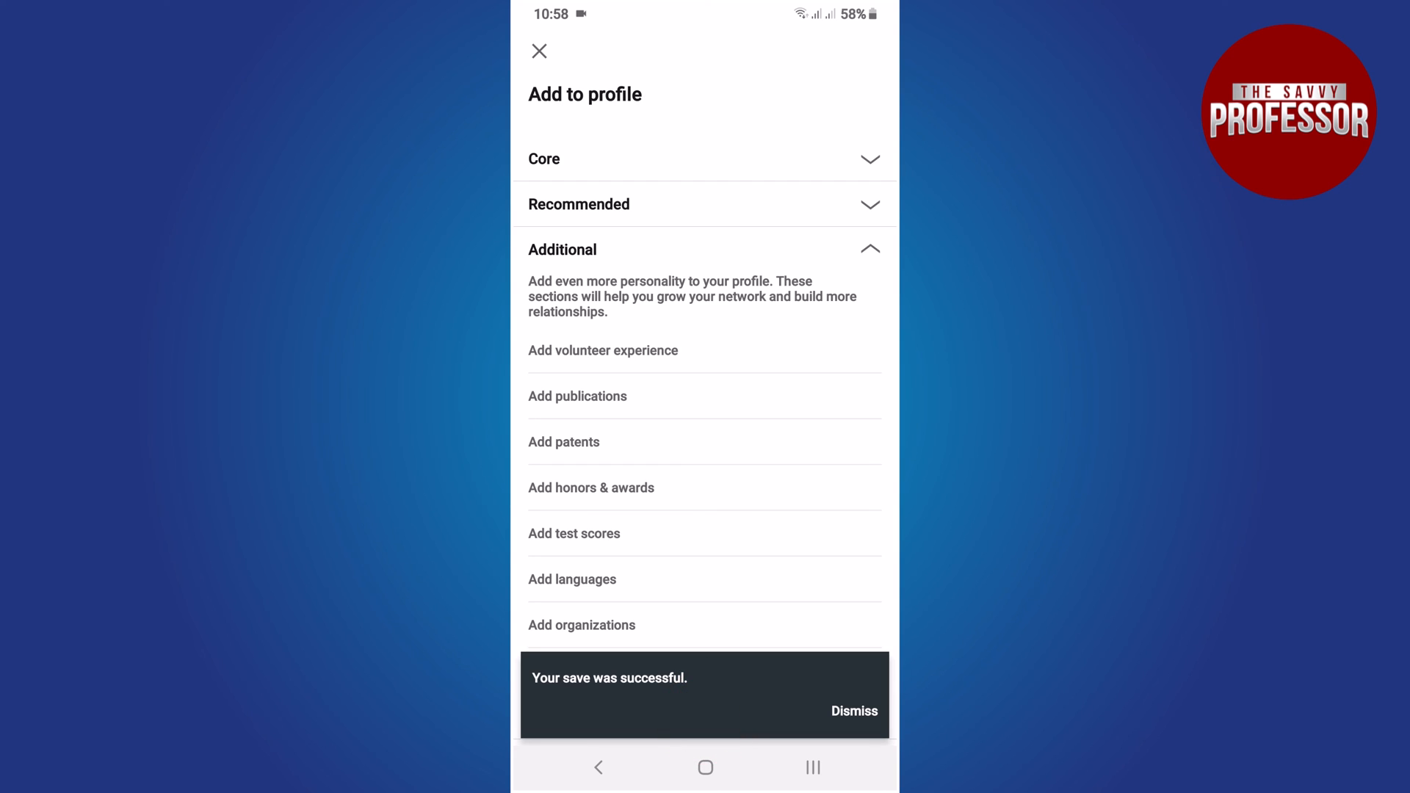
click(854, 711)
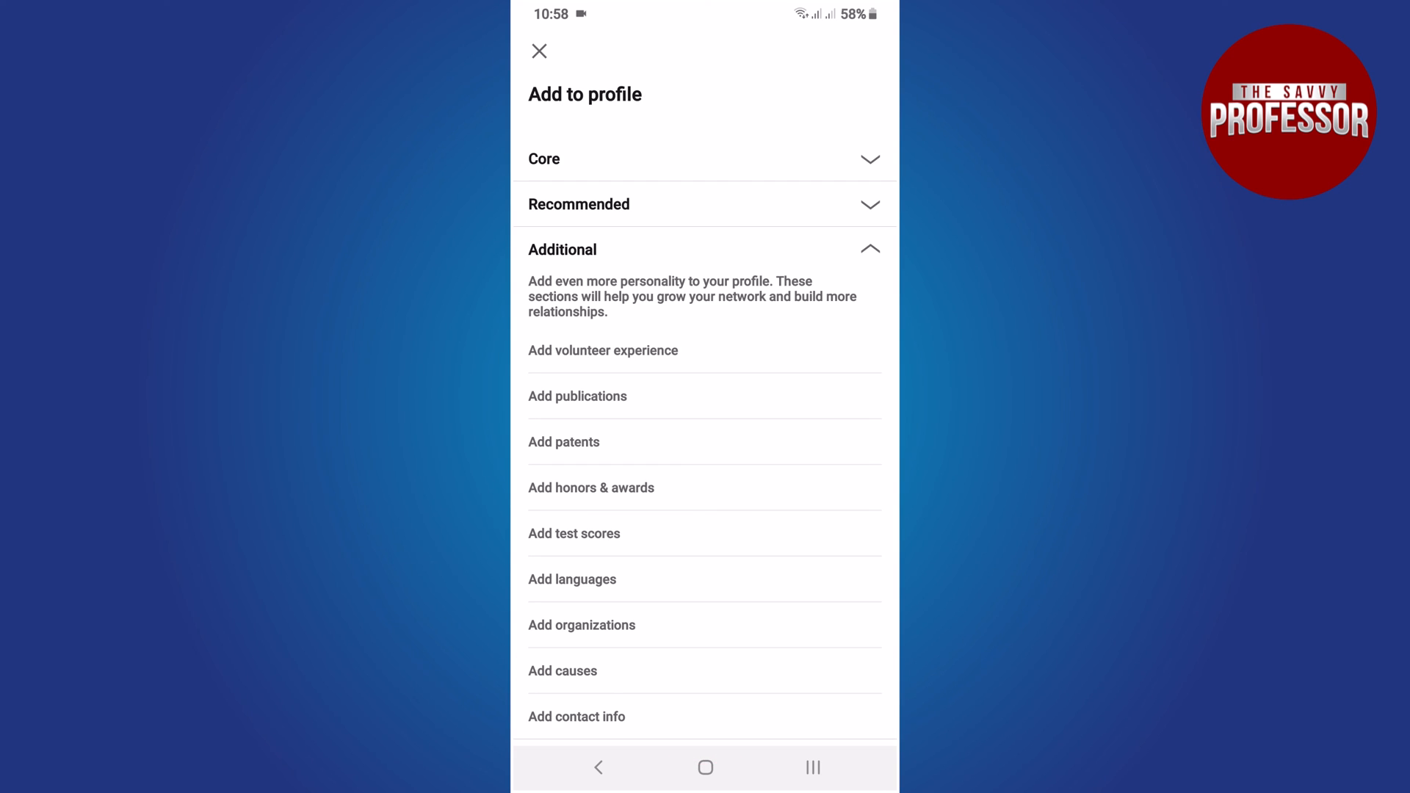